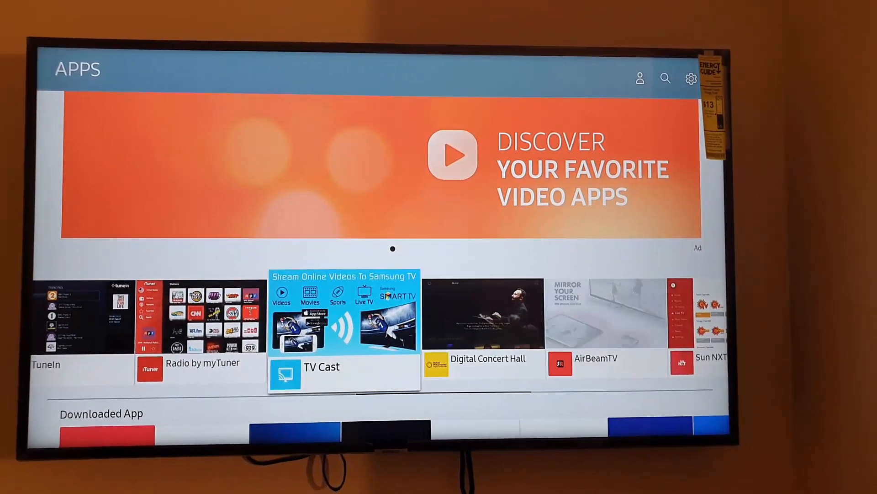
Browse the home app row to Facebook Watch, launch it, then exit to the home screen
{"action": "scroll", "scroll_direction": "down", "scroll_amount": 3}
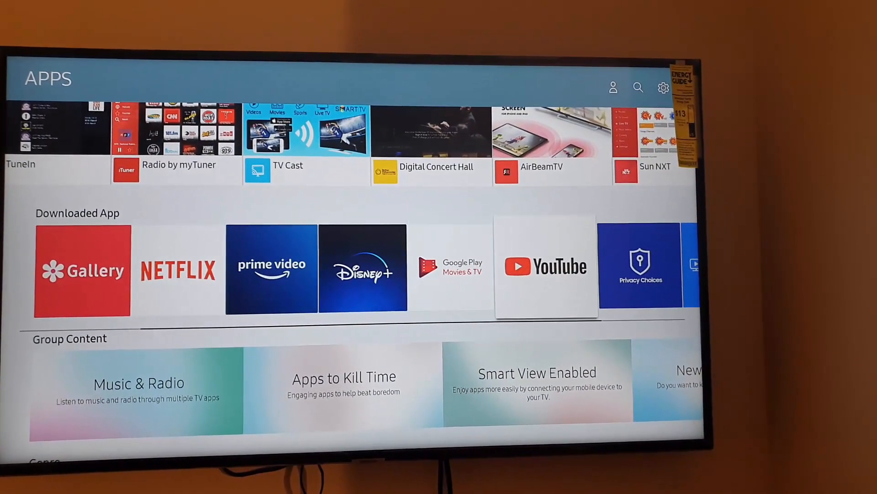
{"action": "scroll", "scroll_direction": "right", "scroll_amount": 3}
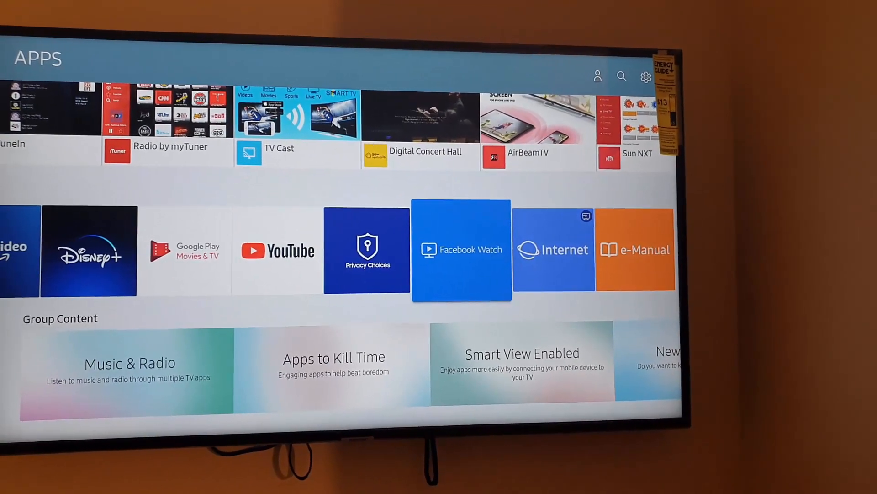
{"action": "key", "text": "Left"}
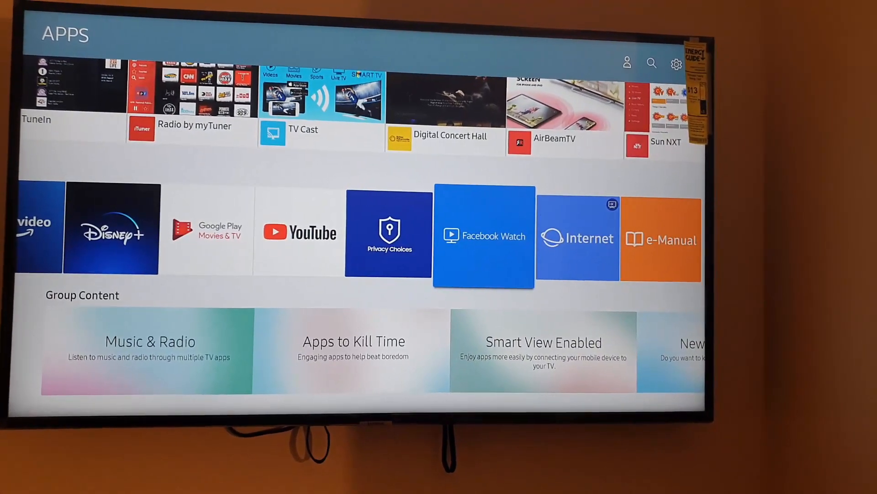
{"action": "left_click", "coordinate": [484, 235]}
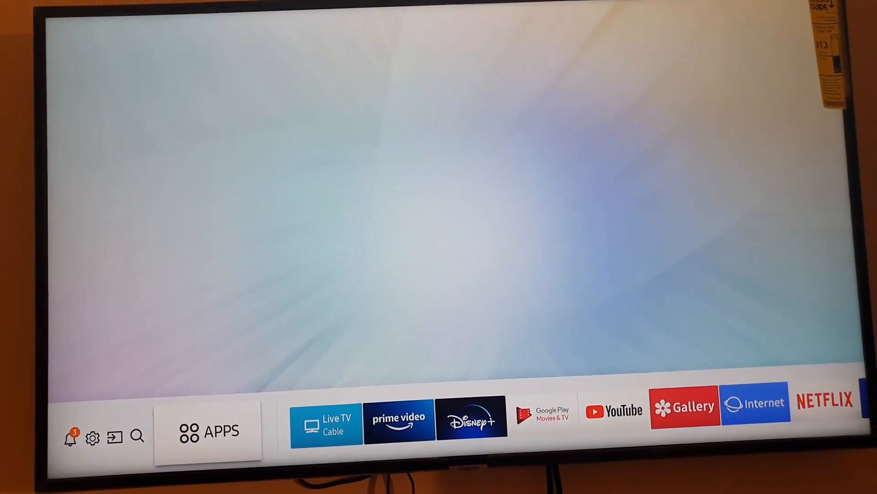
Open APPS and attempt to install Radio by myTuner, triggering the Samsung sign-in prompt
{"action": "left_click", "coordinate": [203, 433]}
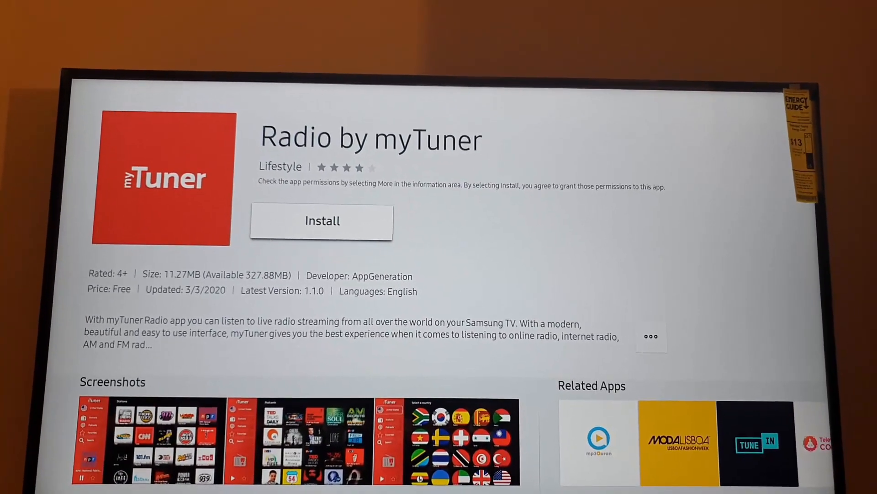
{"action": "left_click", "coordinate": [322, 221]}
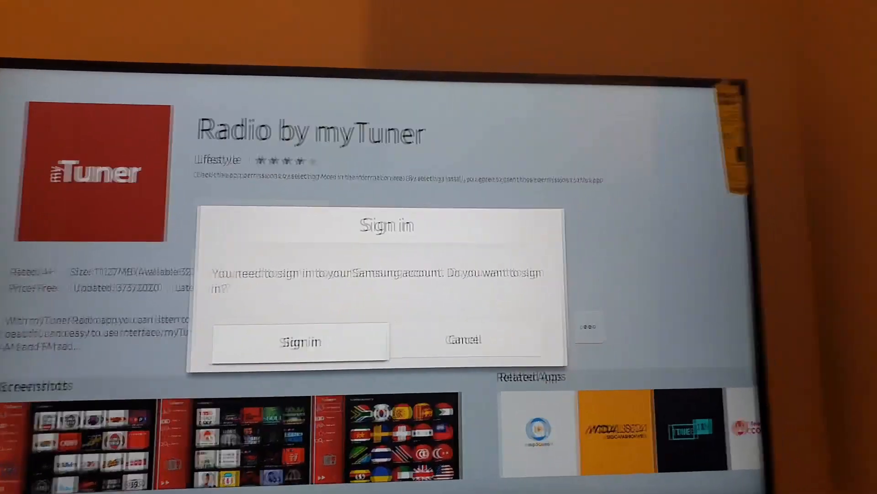